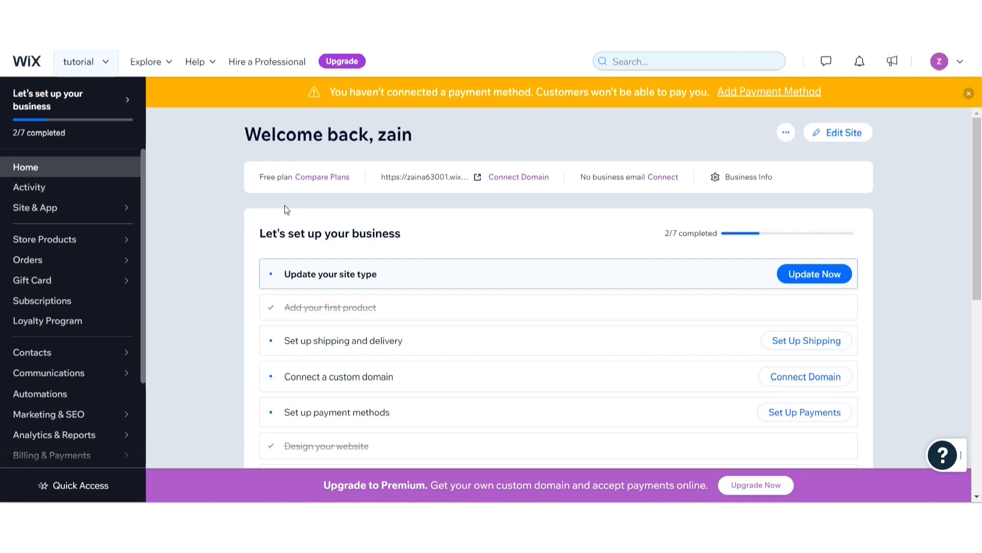
mouse_move(846, 144)
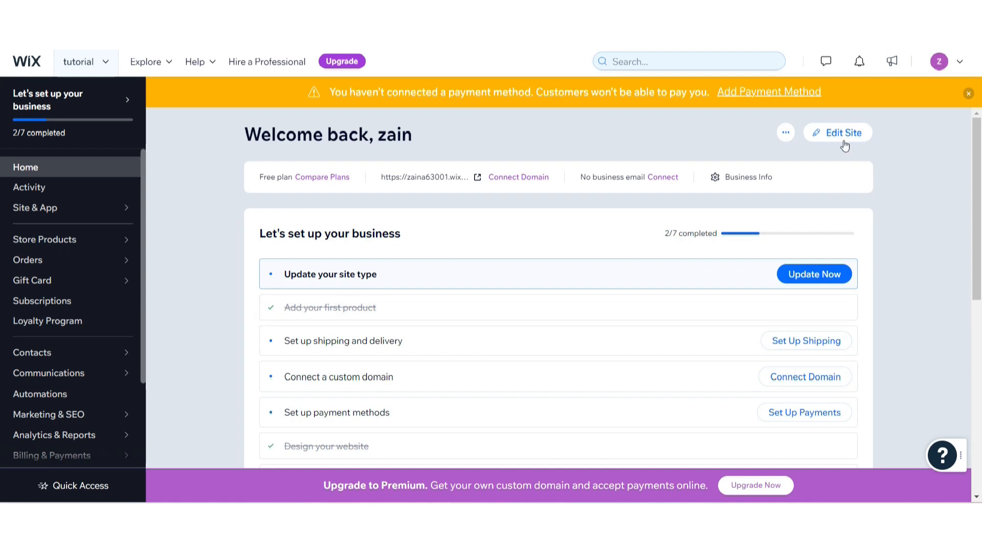
Step: Open the site from the dashboard into the editor and bring up the Premium upgrade offer
left_click(837, 132)
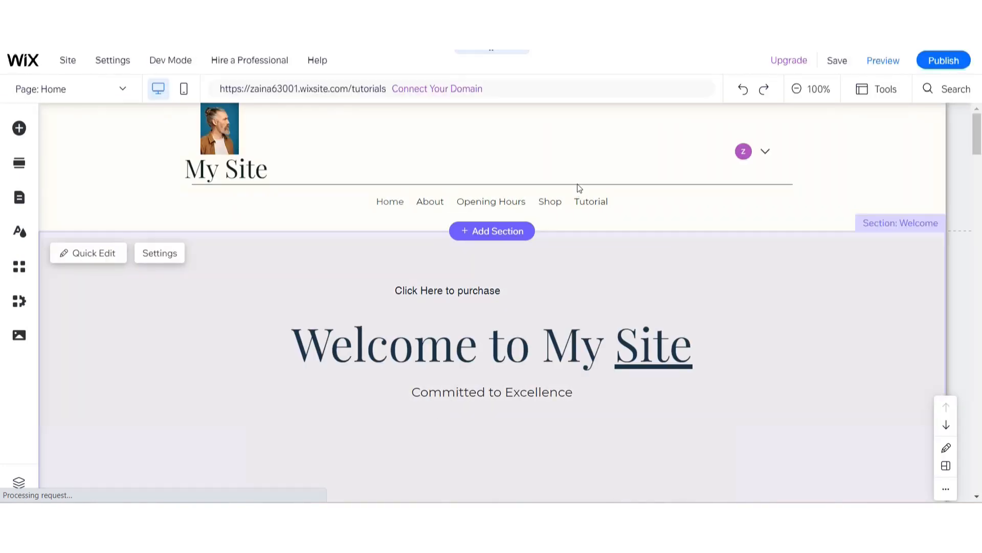
left_click(788, 61)
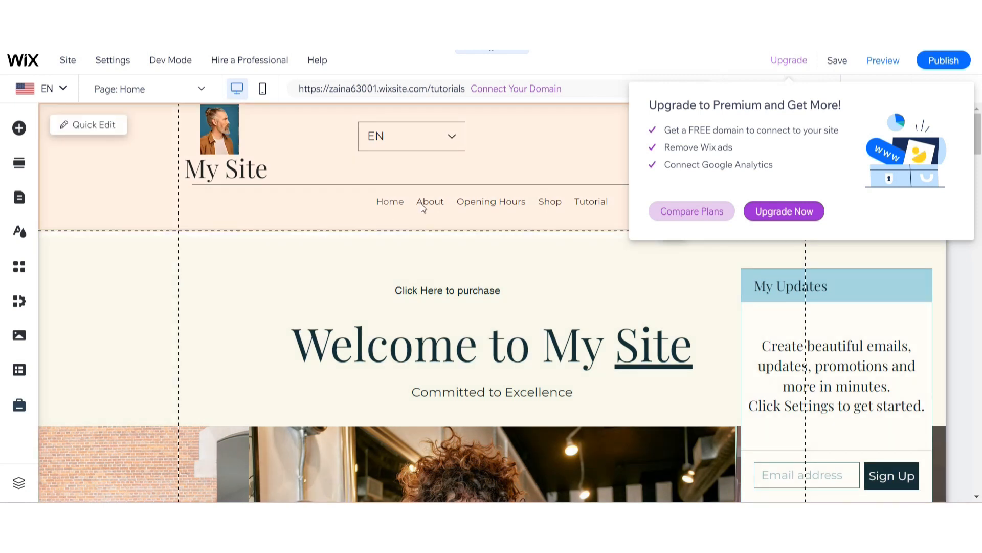
Step: Compare Business VIP, Unlimited and Basic plans, highlighting Business Basic's monthly price and scrolling to Remove Wix branding
left_click(784, 211)
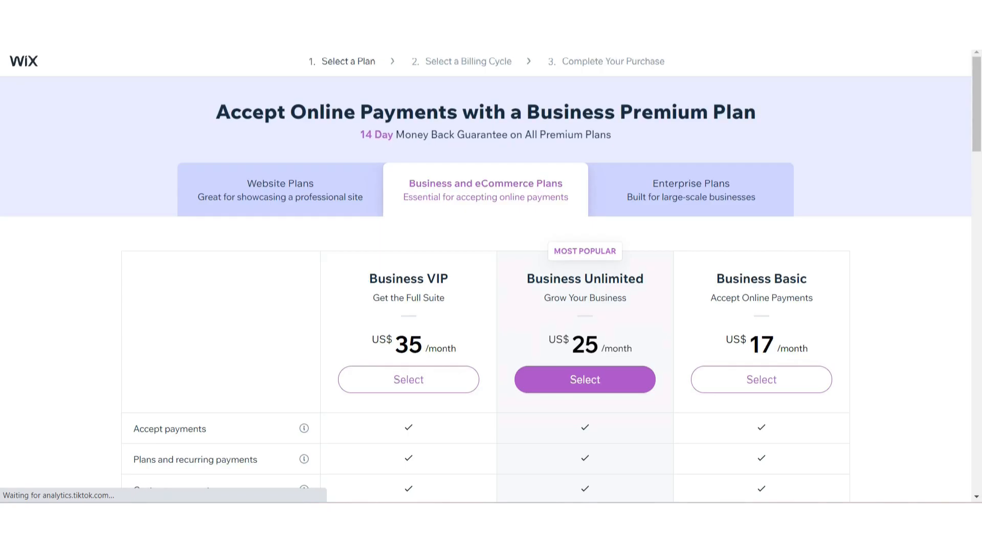
scroll("down", 3)
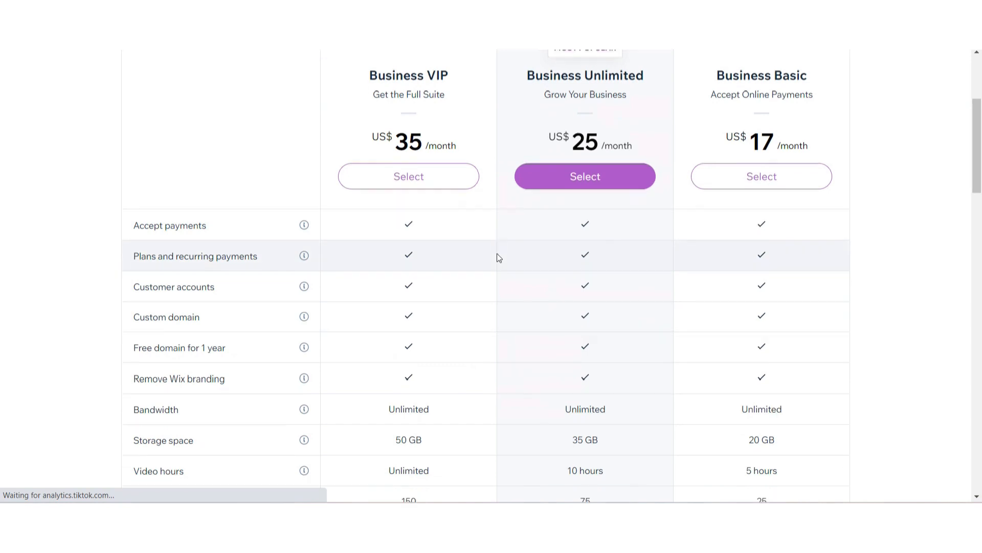
scroll("up", 3)
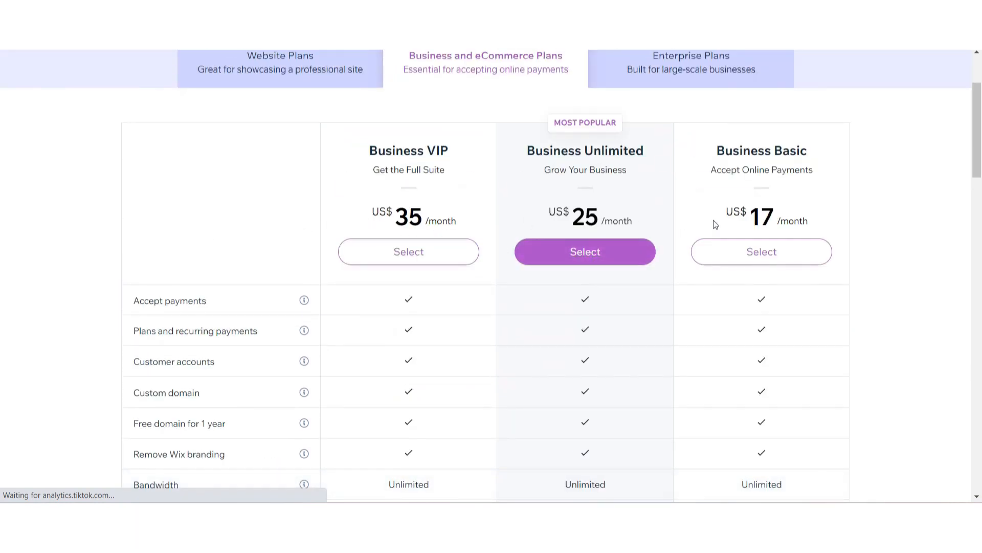
double_click(793, 221)
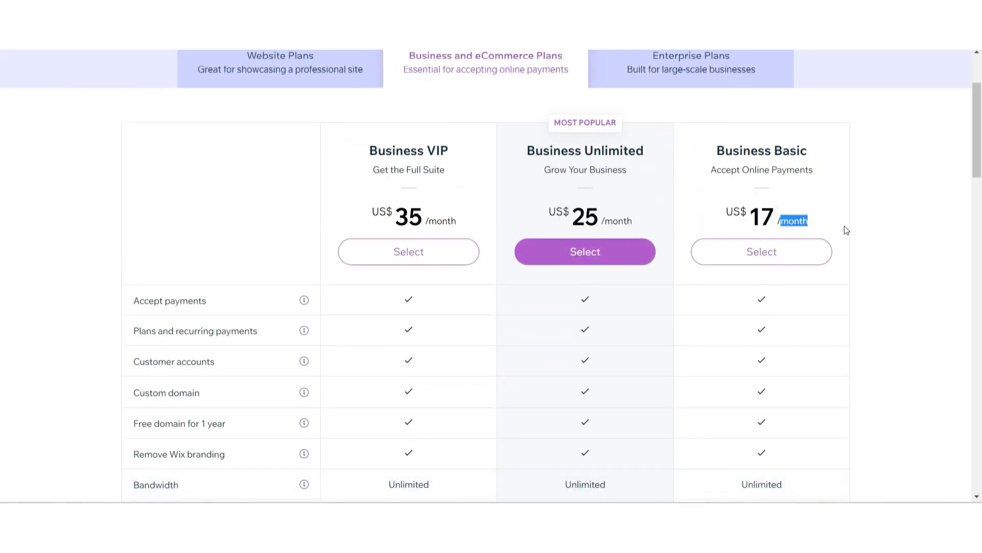
scroll("down", 3)
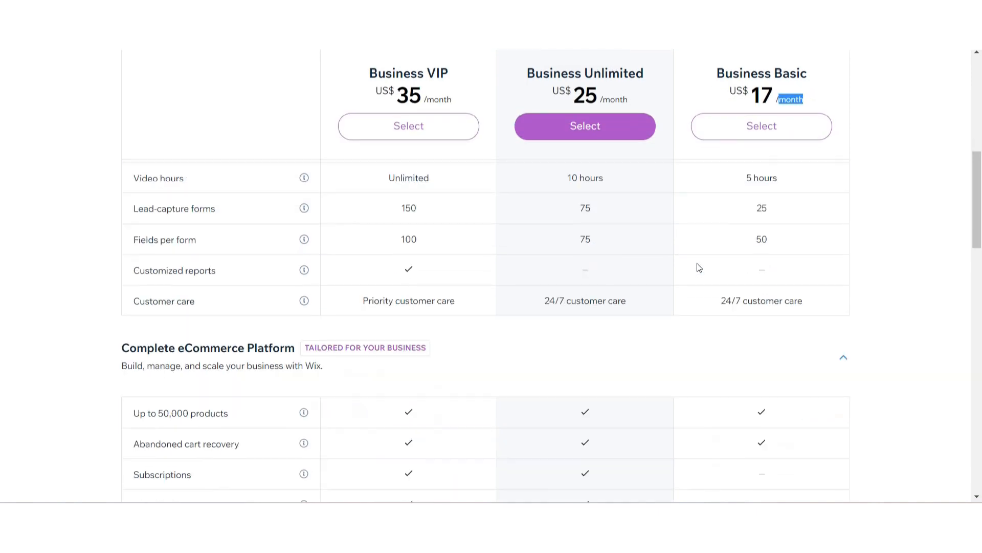
scroll("up", 3)
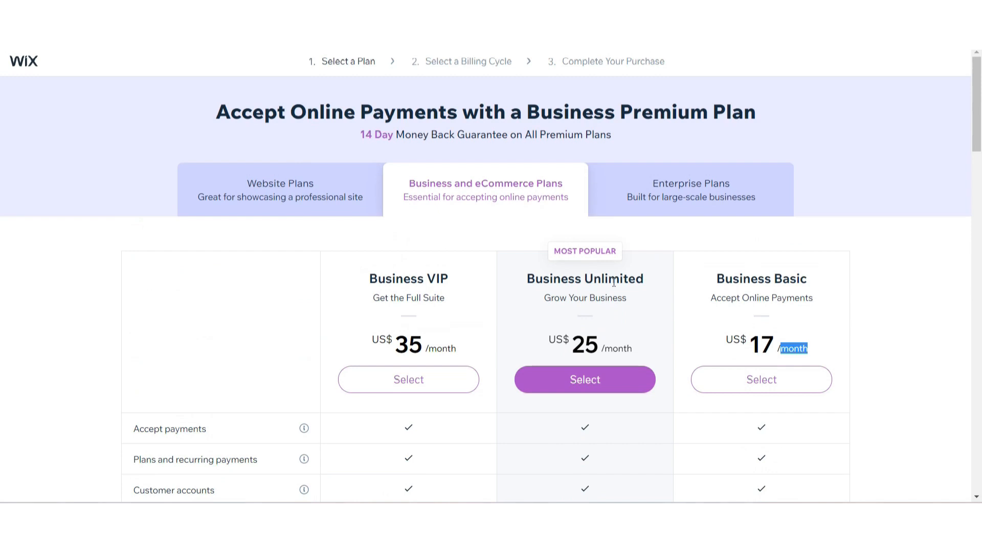
mouse_move(618, 268)
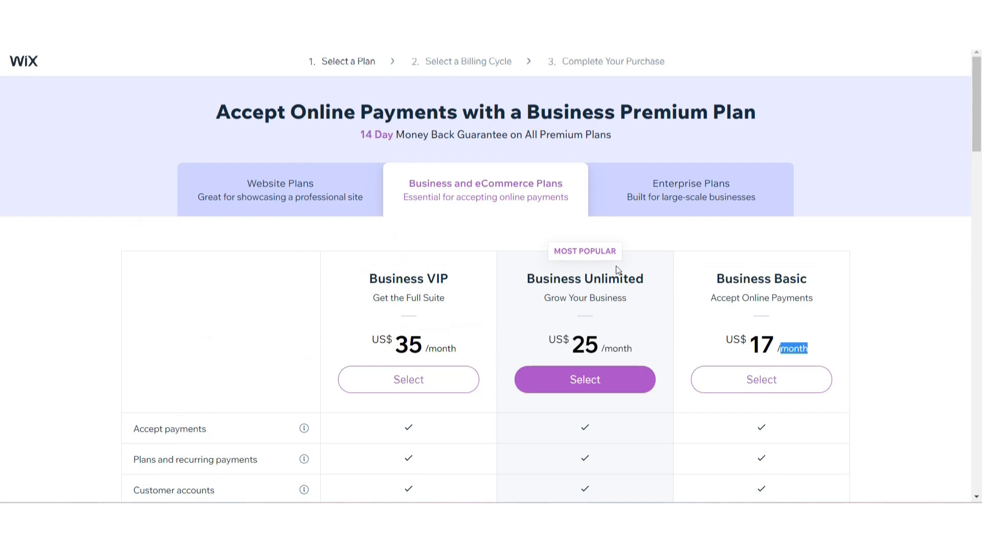